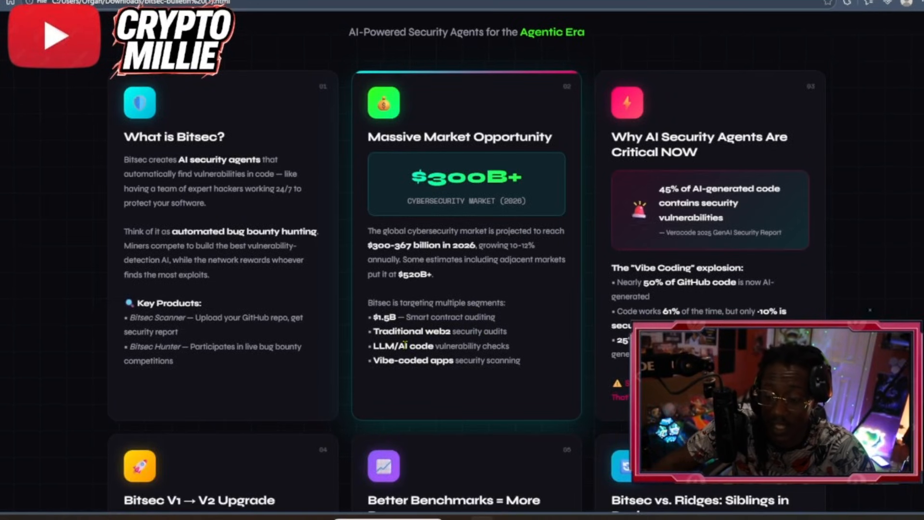
mouse_move(544, 390)
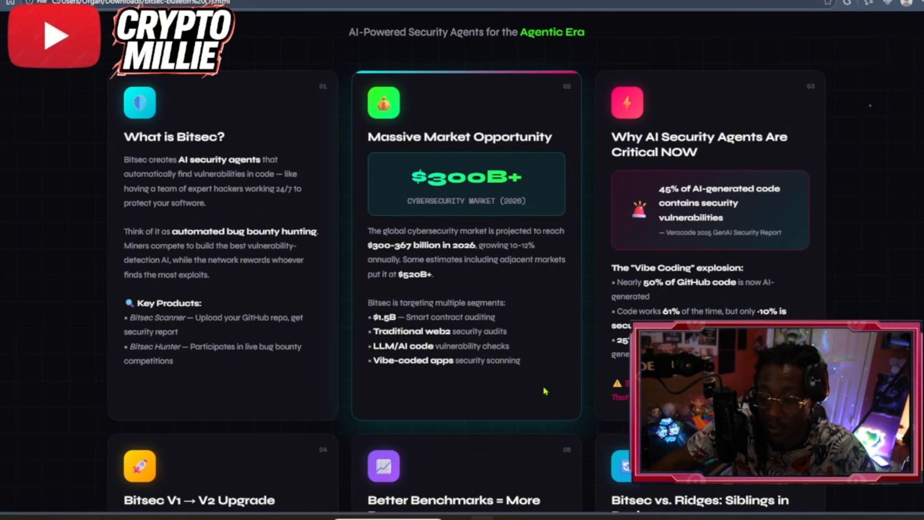
mouse_move(520, 329)
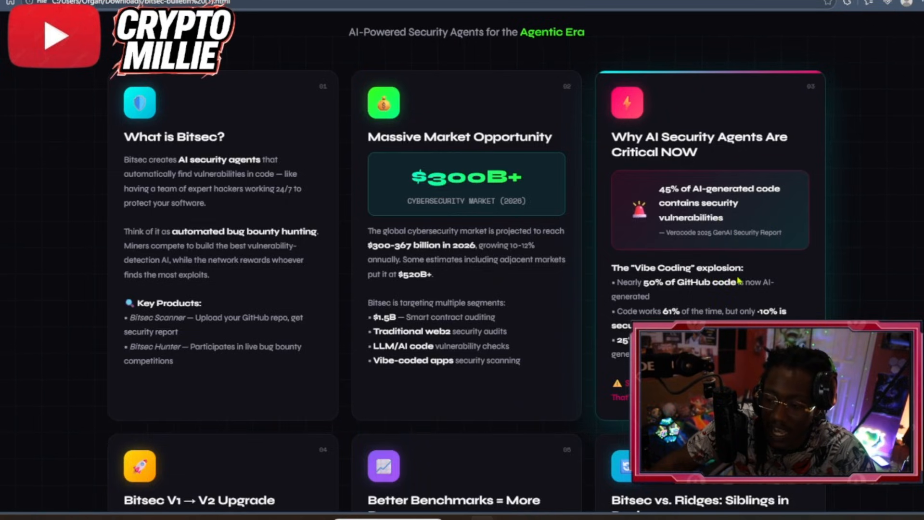
mouse_move(712, 292)
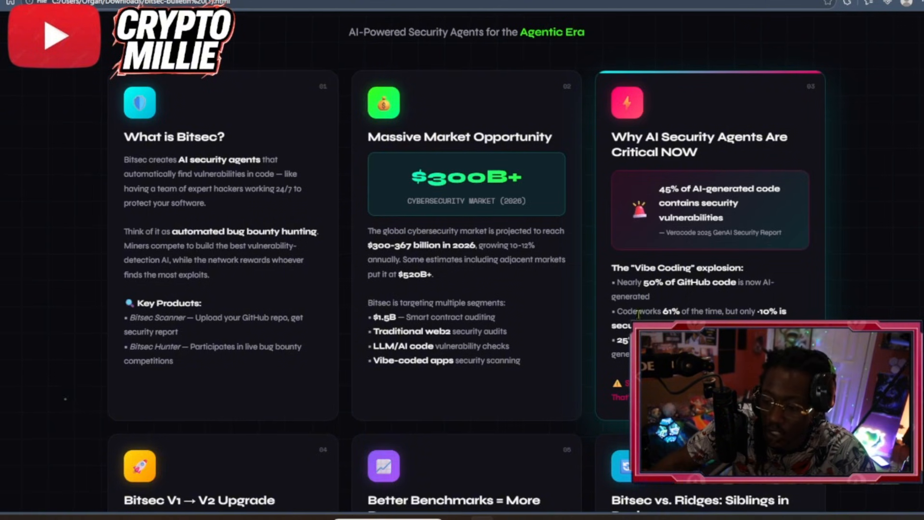
scroll("down", 3)
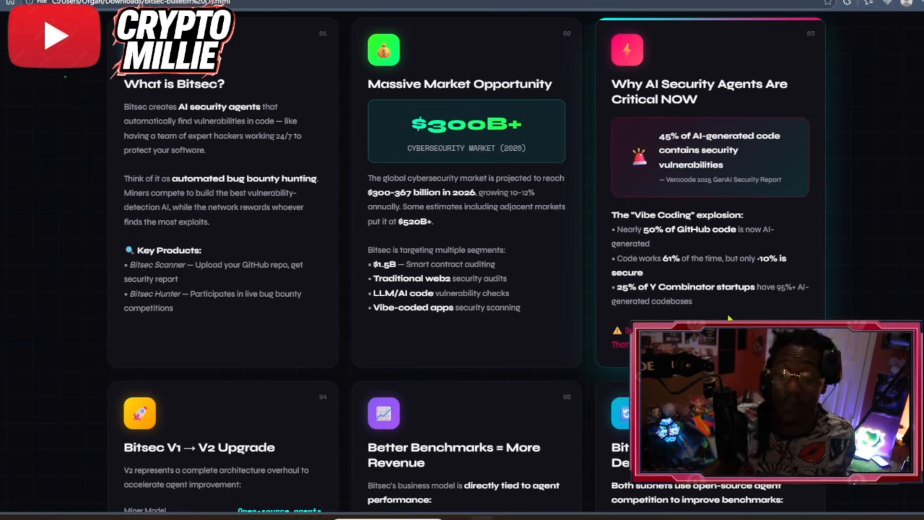
scroll("down", 3)
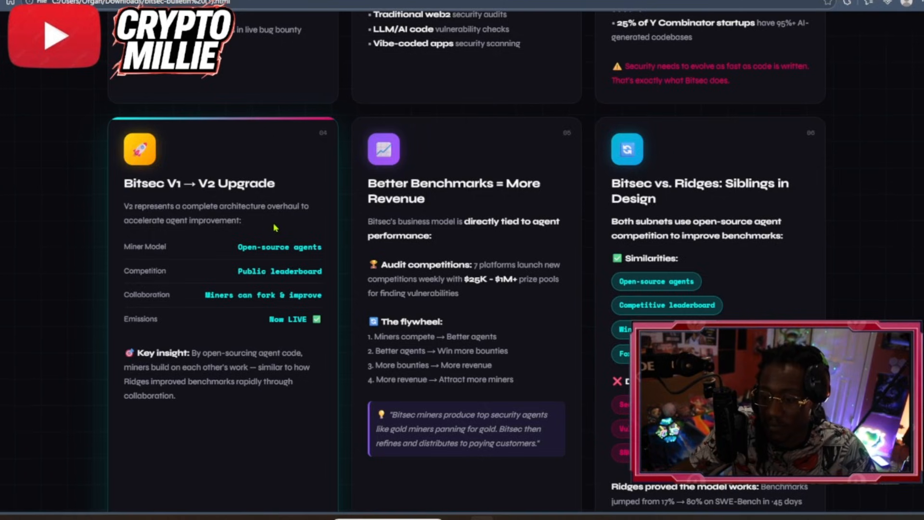
mouse_move(183, 237)
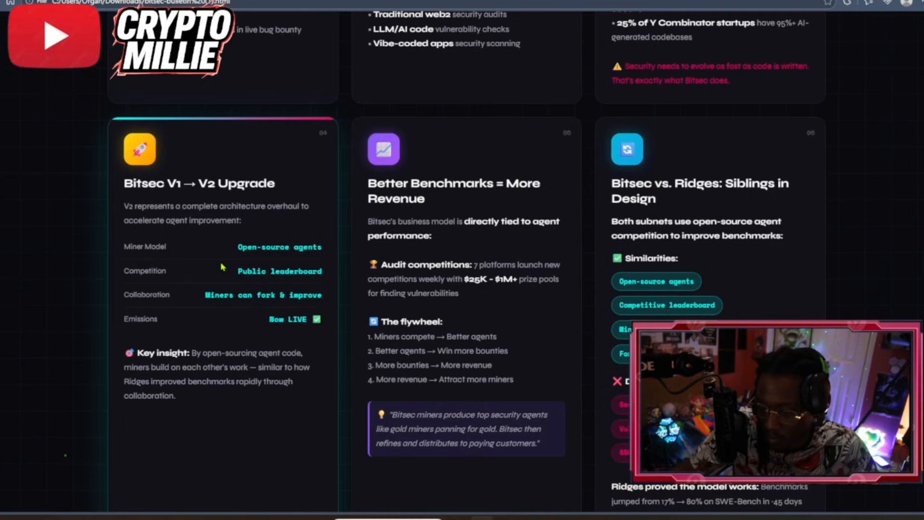
mouse_move(270, 265)
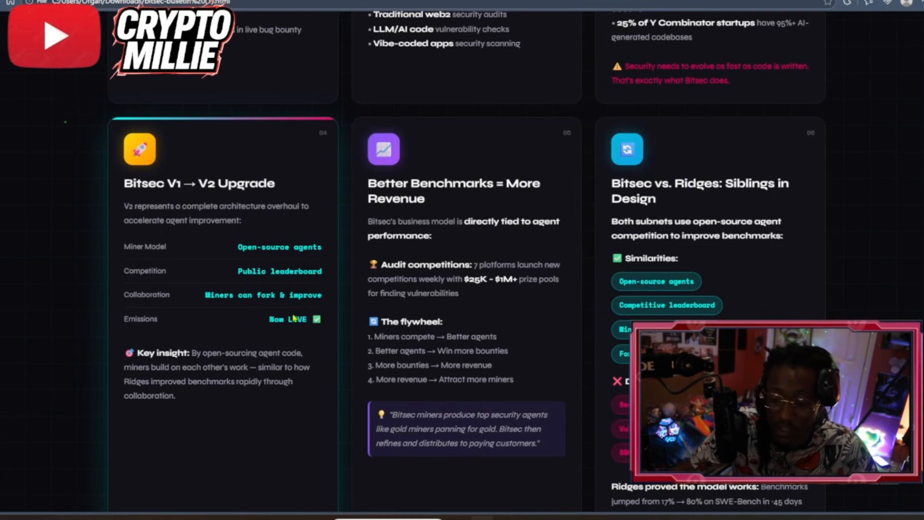
mouse_move(190, 281)
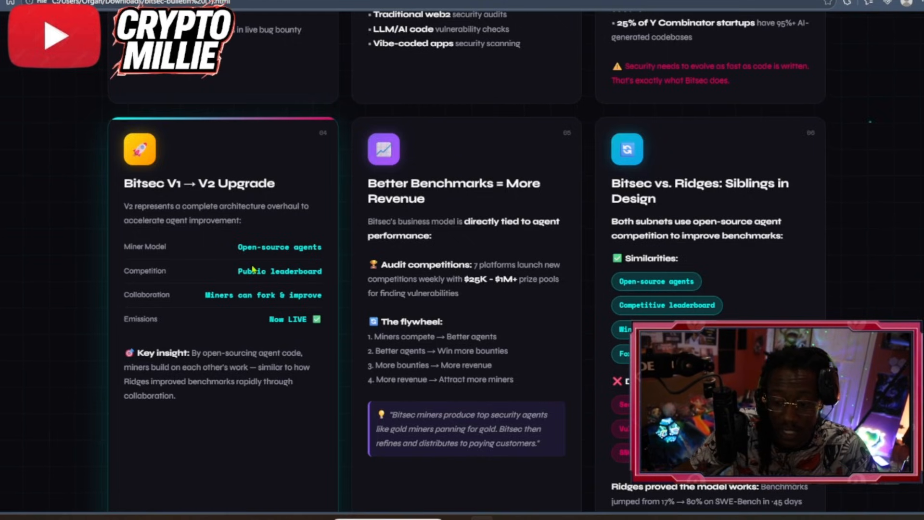
mouse_move(189, 342)
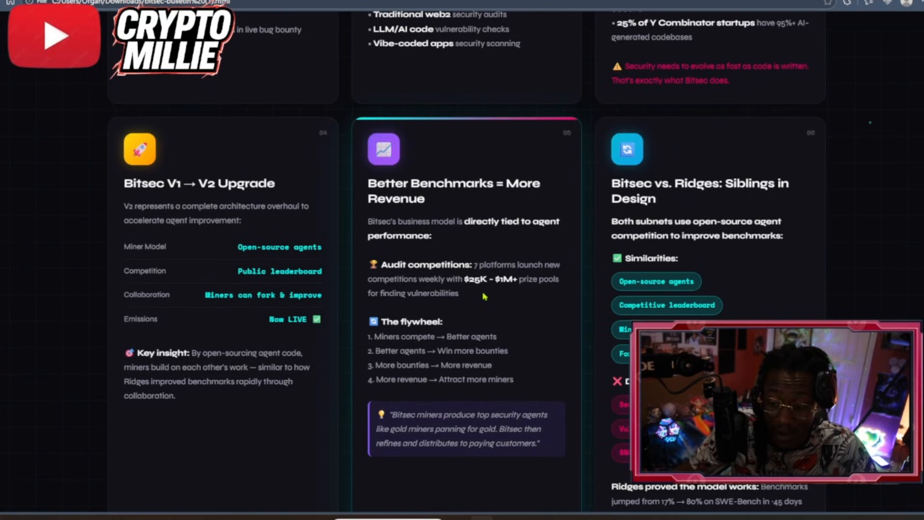
mouse_move(467, 302)
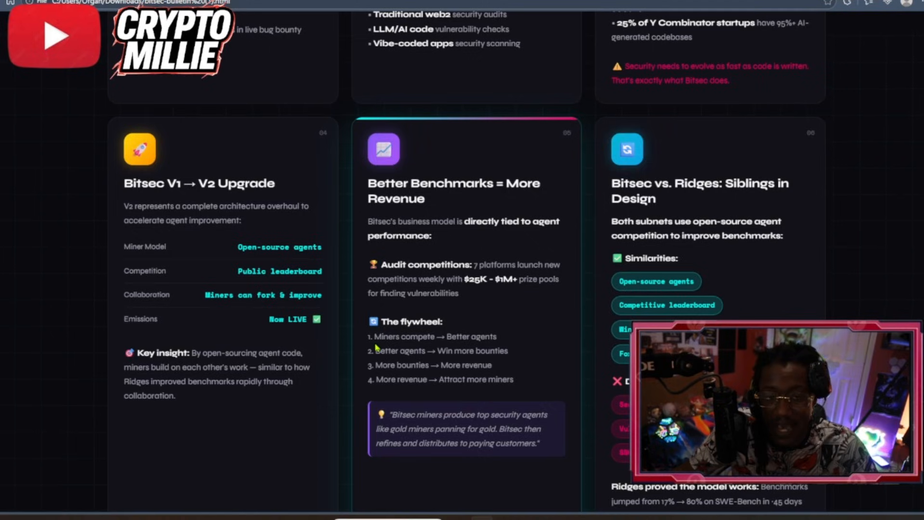
mouse_move(340, 359)
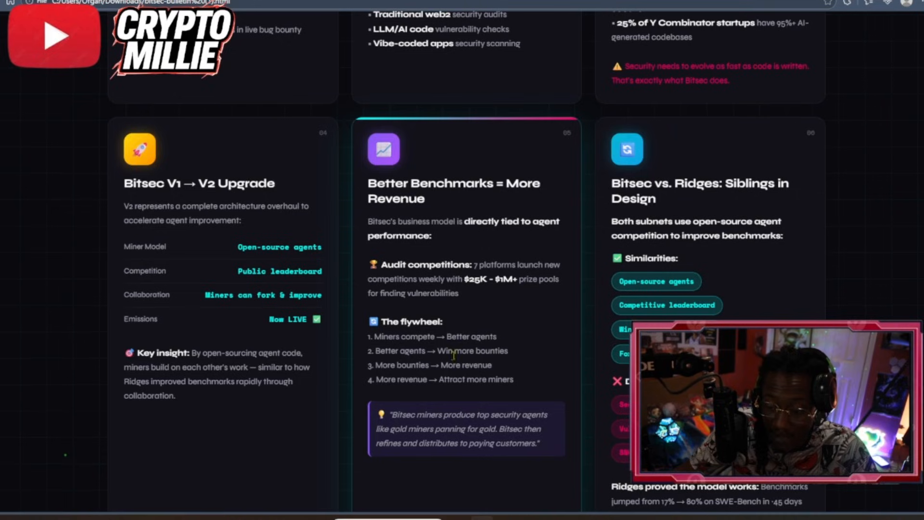
mouse_move(529, 349)
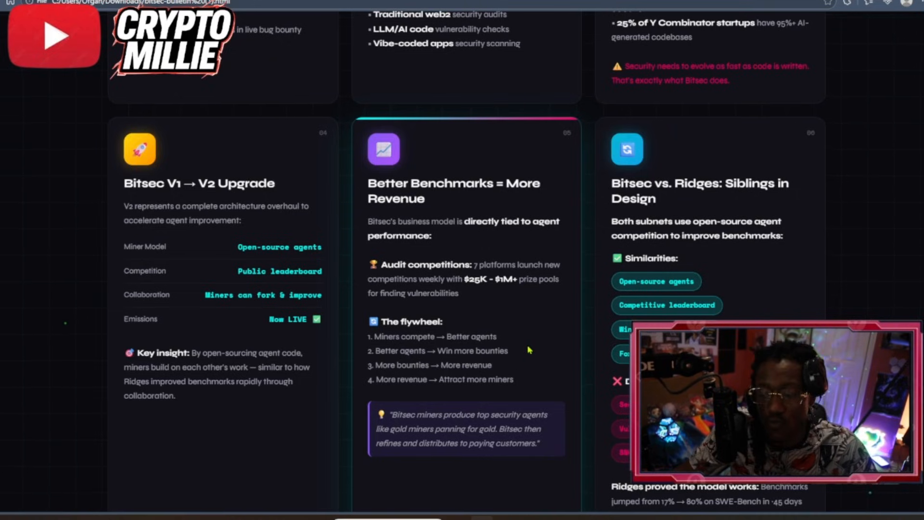
mouse_move(526, 380)
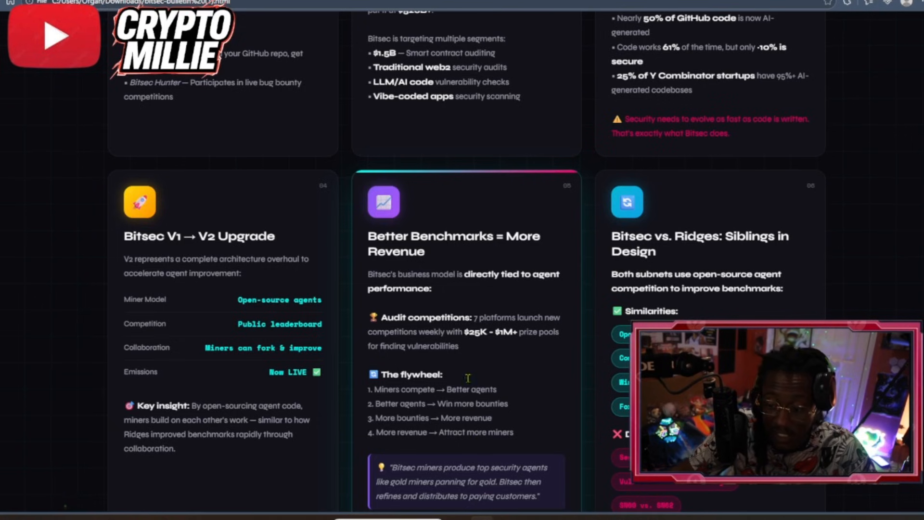
scroll("down", 3)
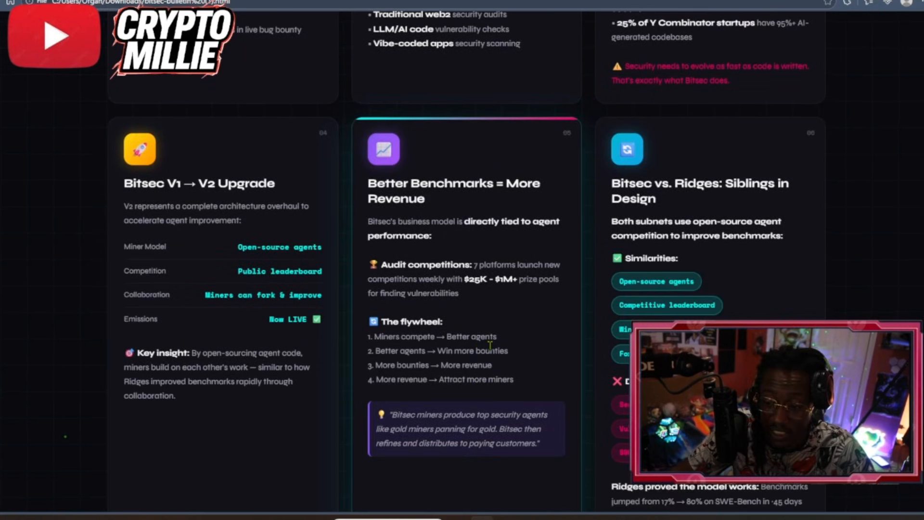
scroll("up", 3)
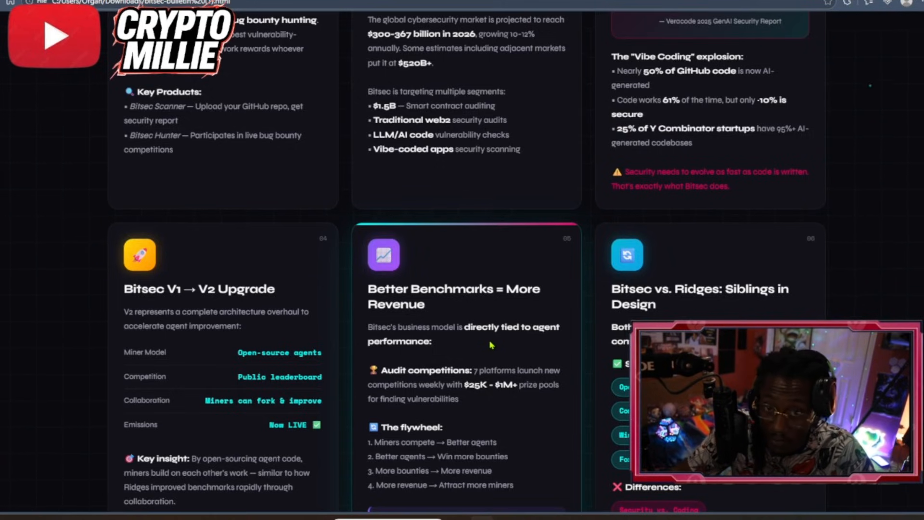
mouse_move(433, 325)
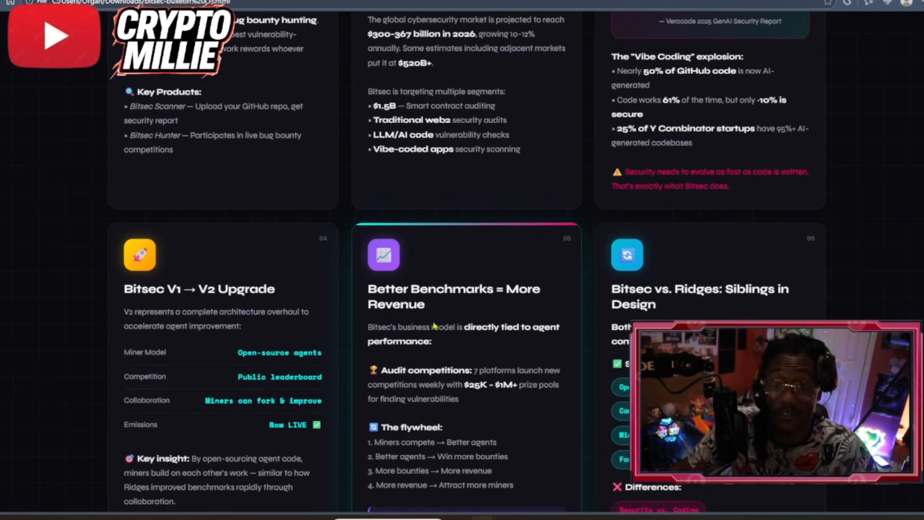
mouse_move(398, 188)
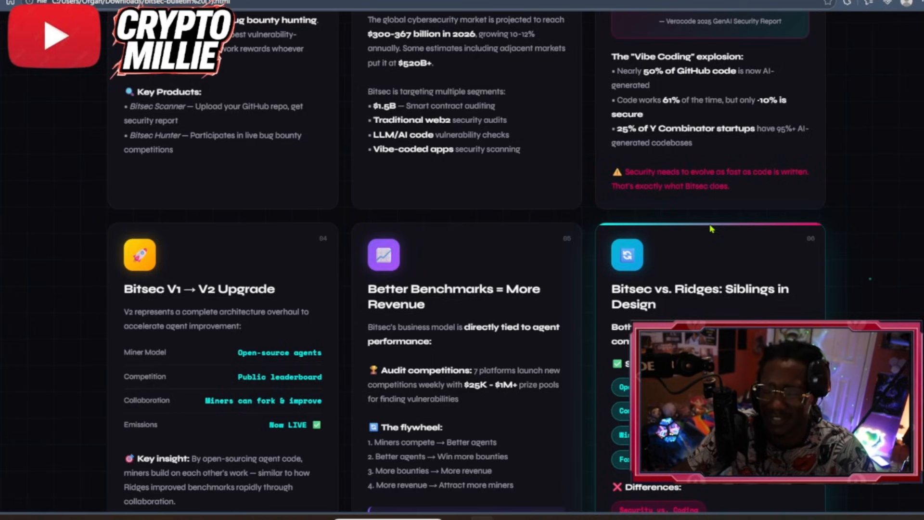
scroll("down", 3)
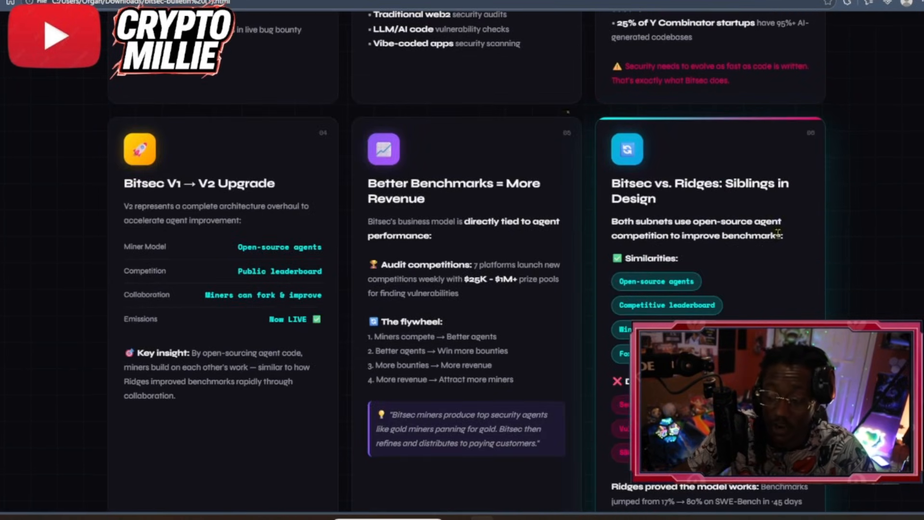
mouse_move(758, 243)
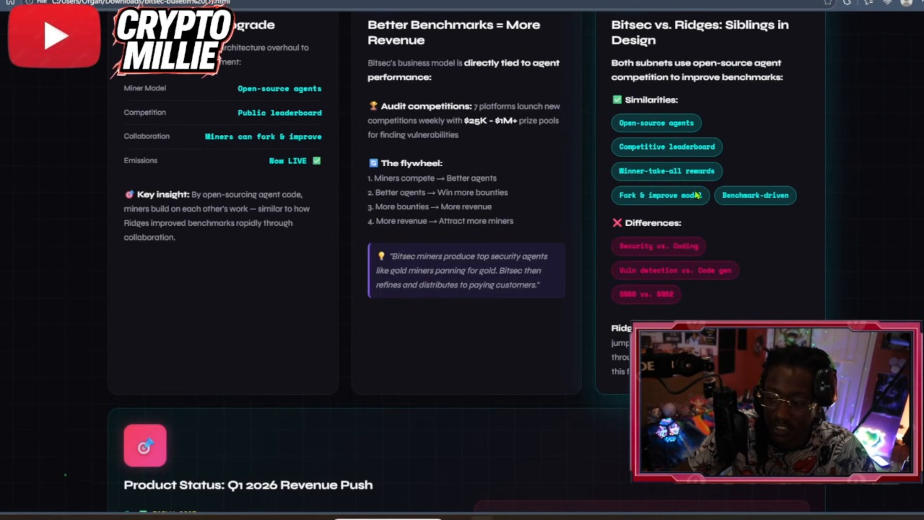
mouse_move(796, 221)
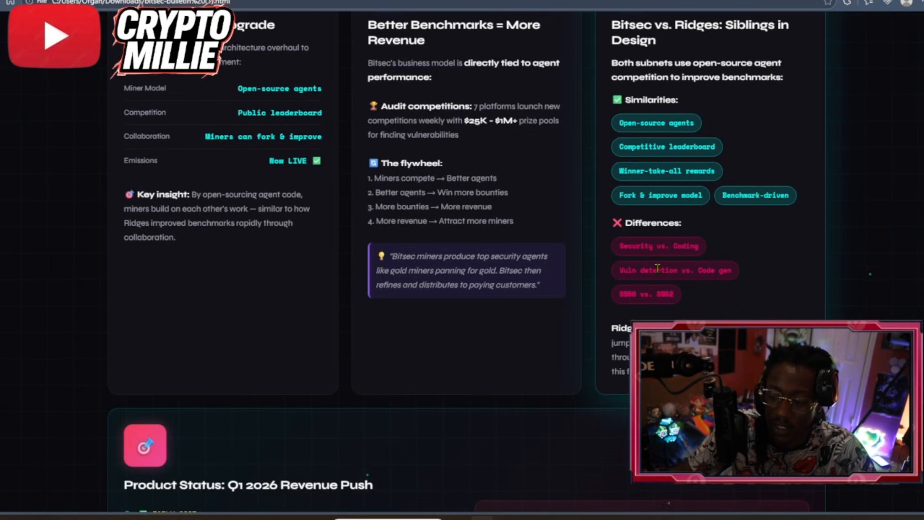
mouse_move(760, 284)
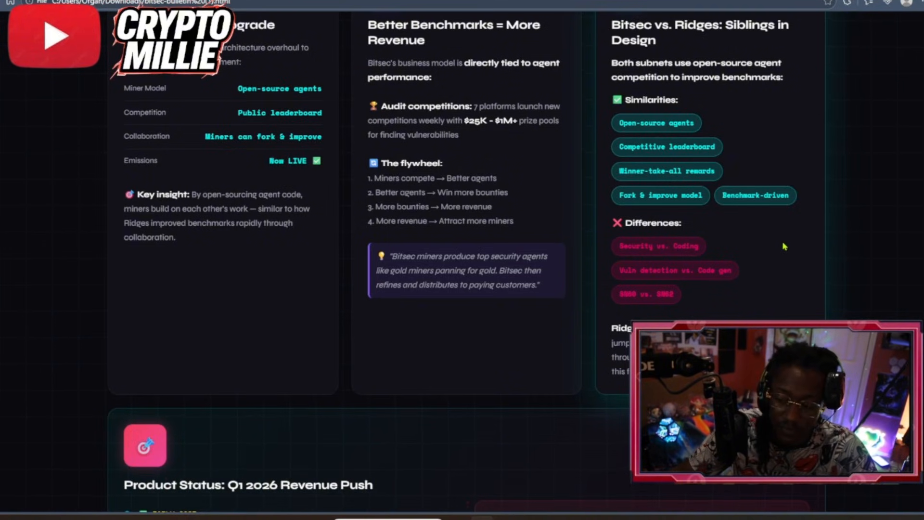
mouse_move(782, 262)
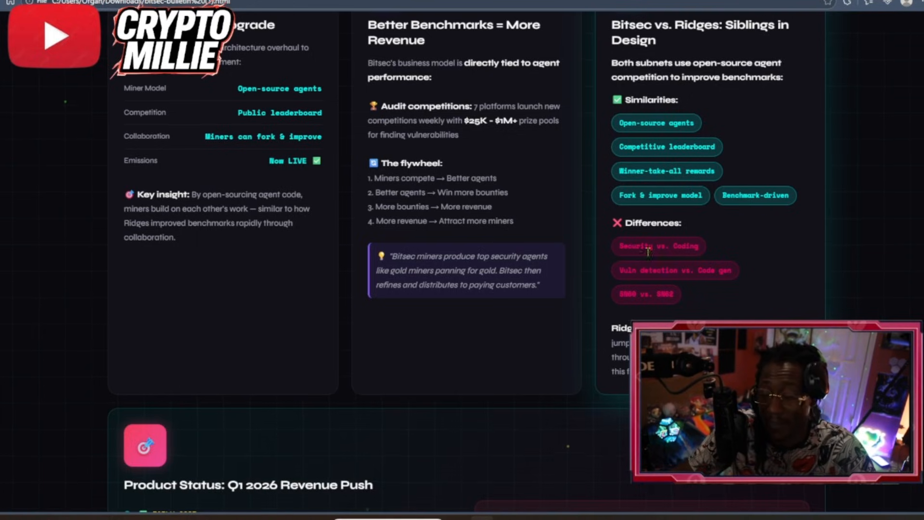
mouse_move(766, 310)
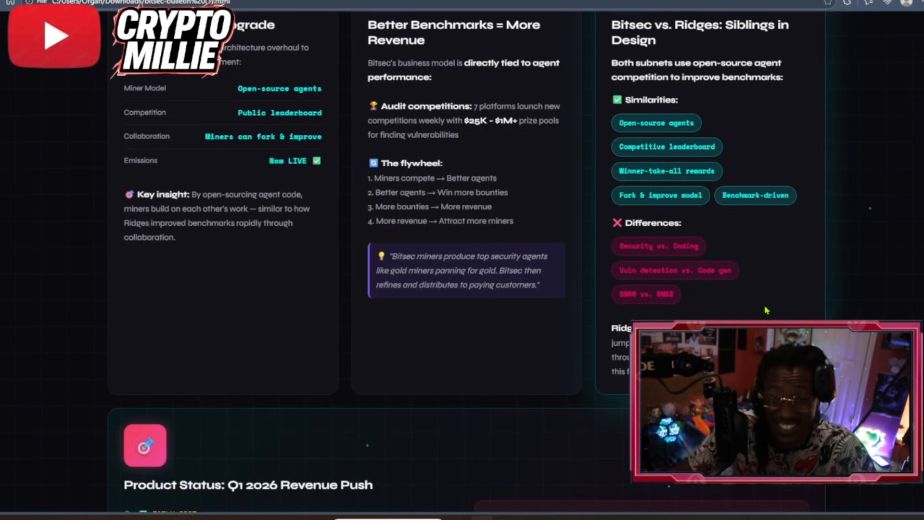
scroll("down", 3)
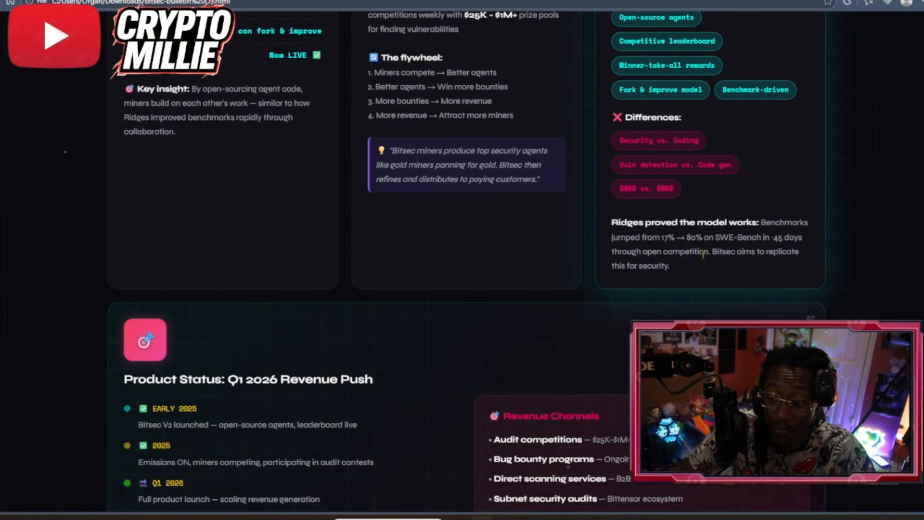
mouse_move(787, 265)
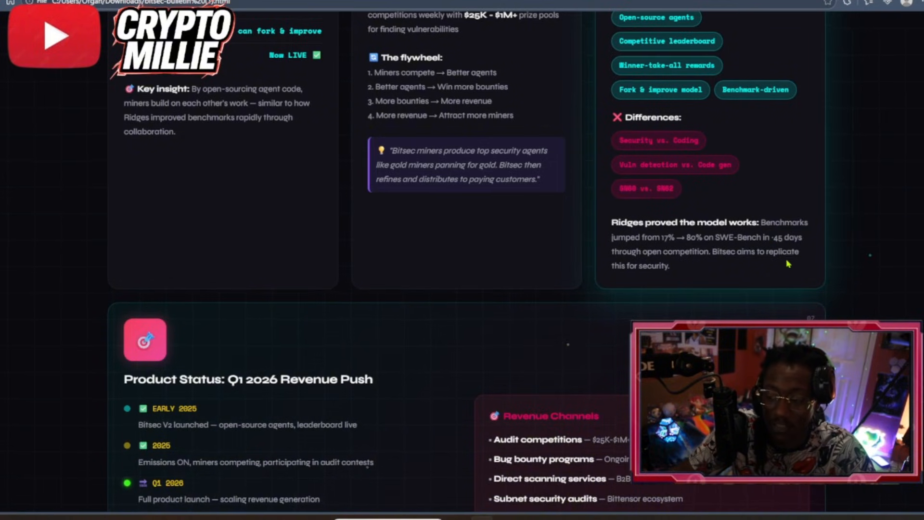
scroll("down", 3)
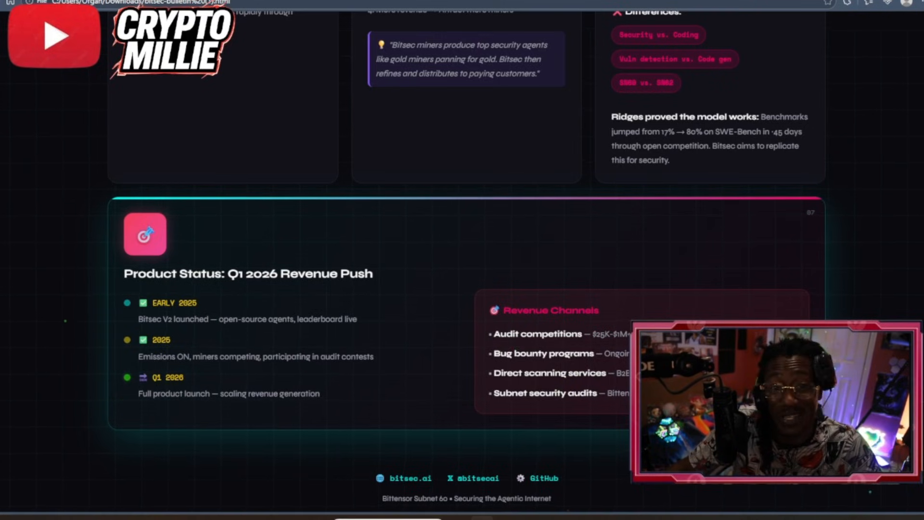
scroll("down", 3)
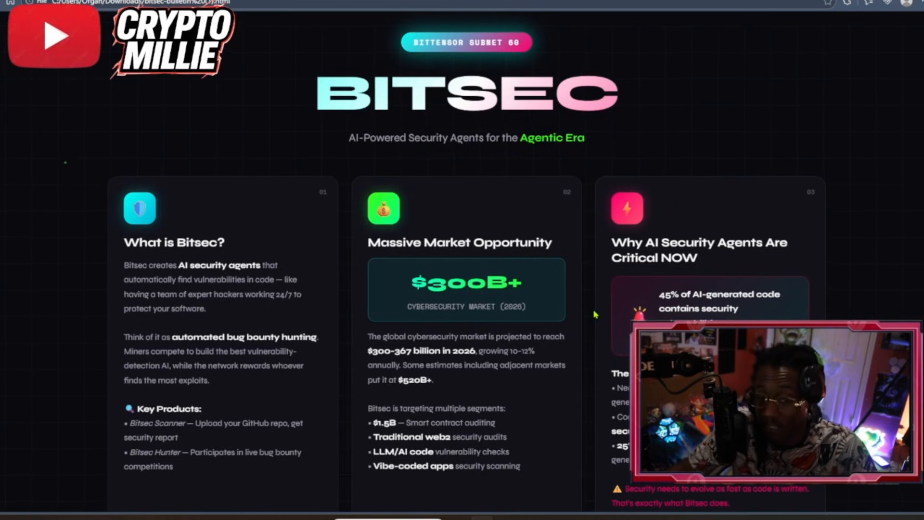
scroll("down", 3)
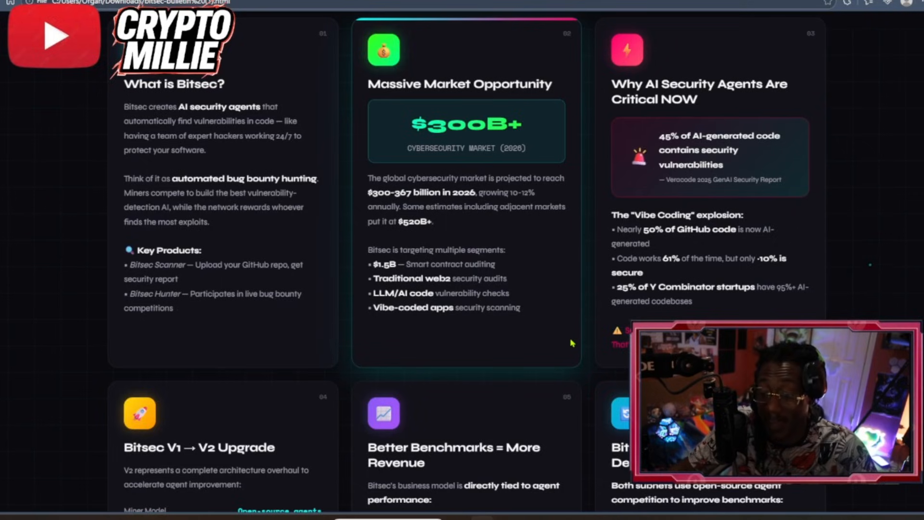
scroll("down", 3)
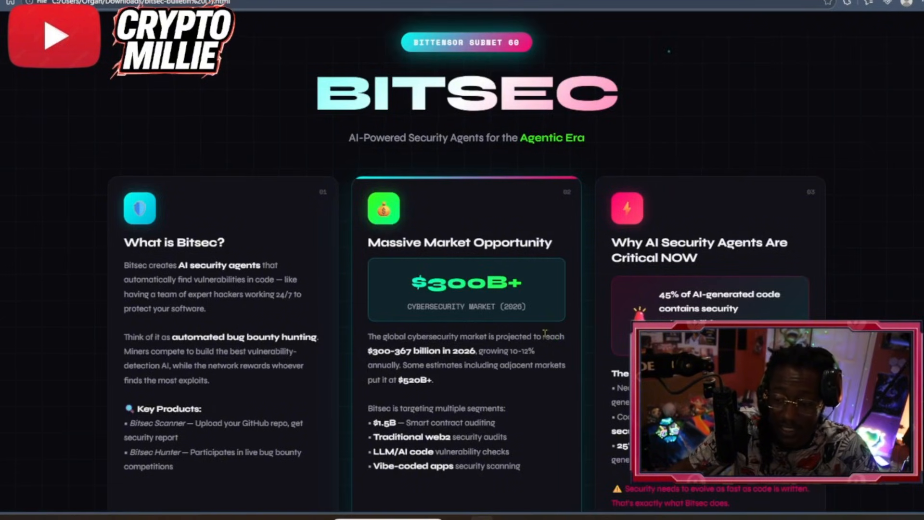
mouse_move(708, 260)
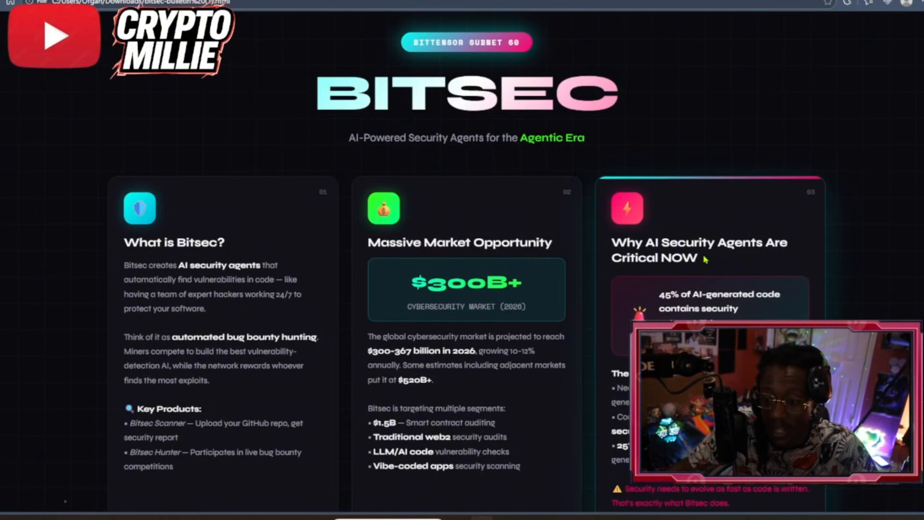
mouse_move(678, 204)
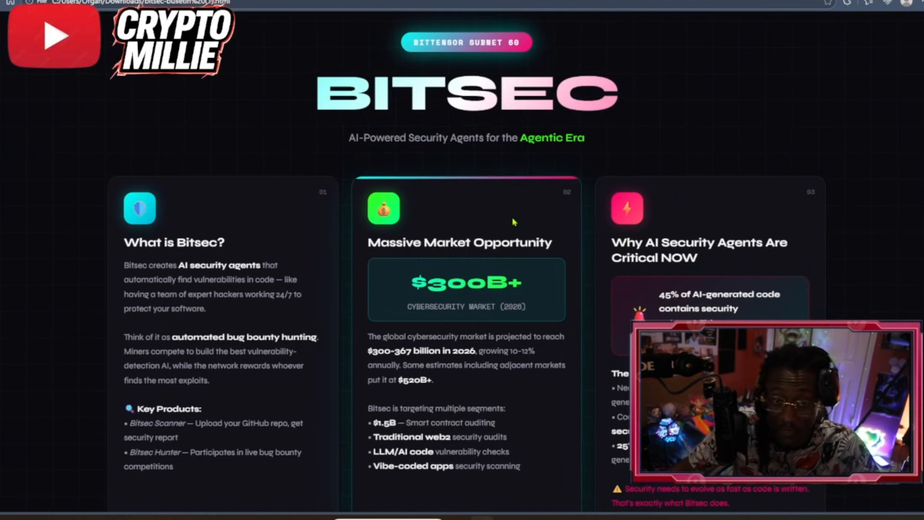
mouse_move(646, 178)
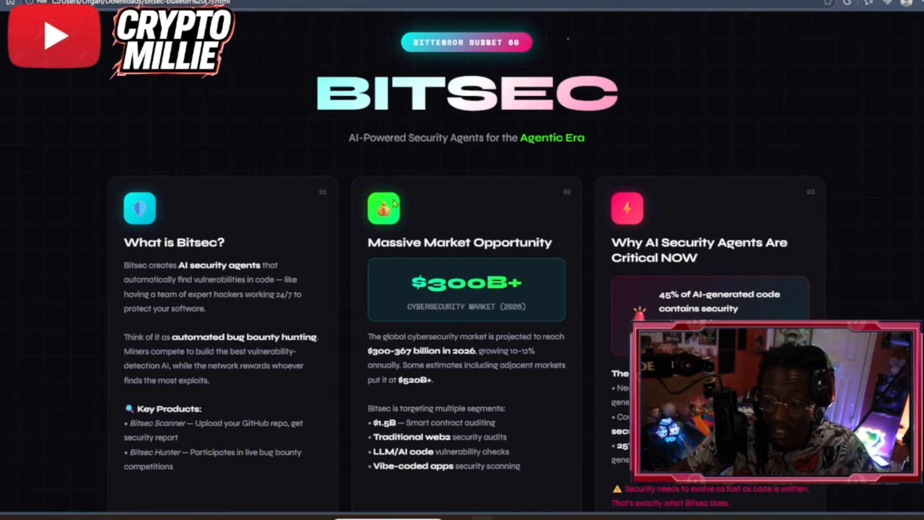
scroll("down", 3)
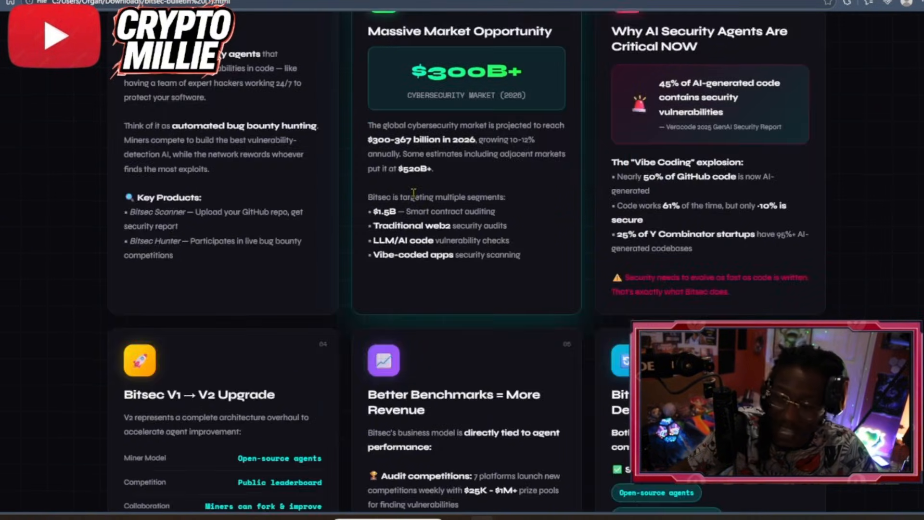
scroll("down", 3)
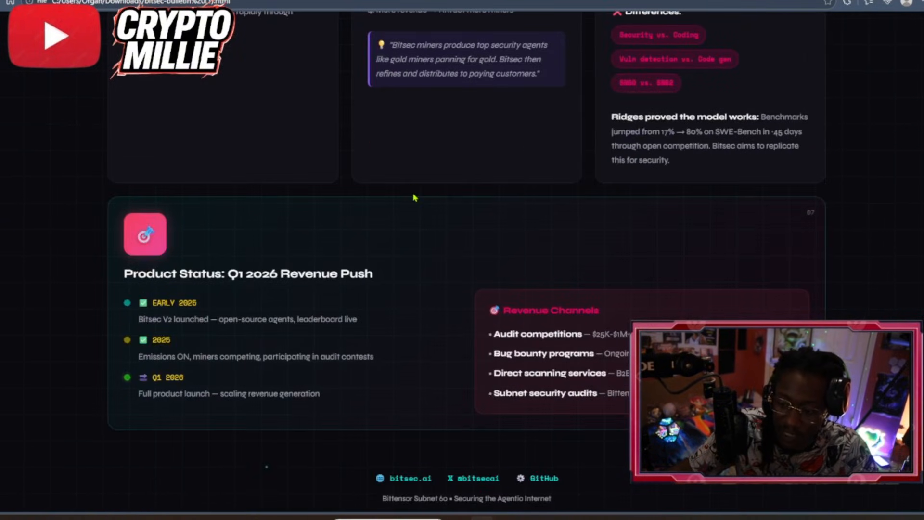
scroll("down", 3)
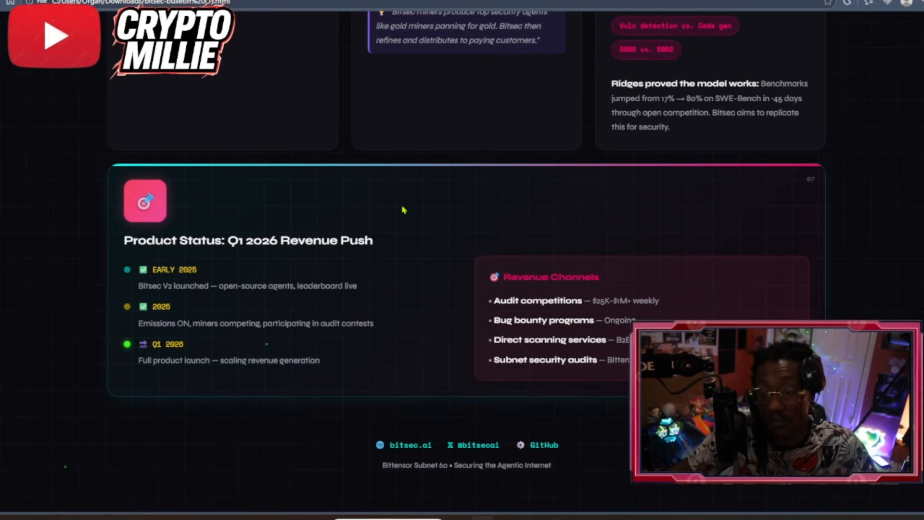